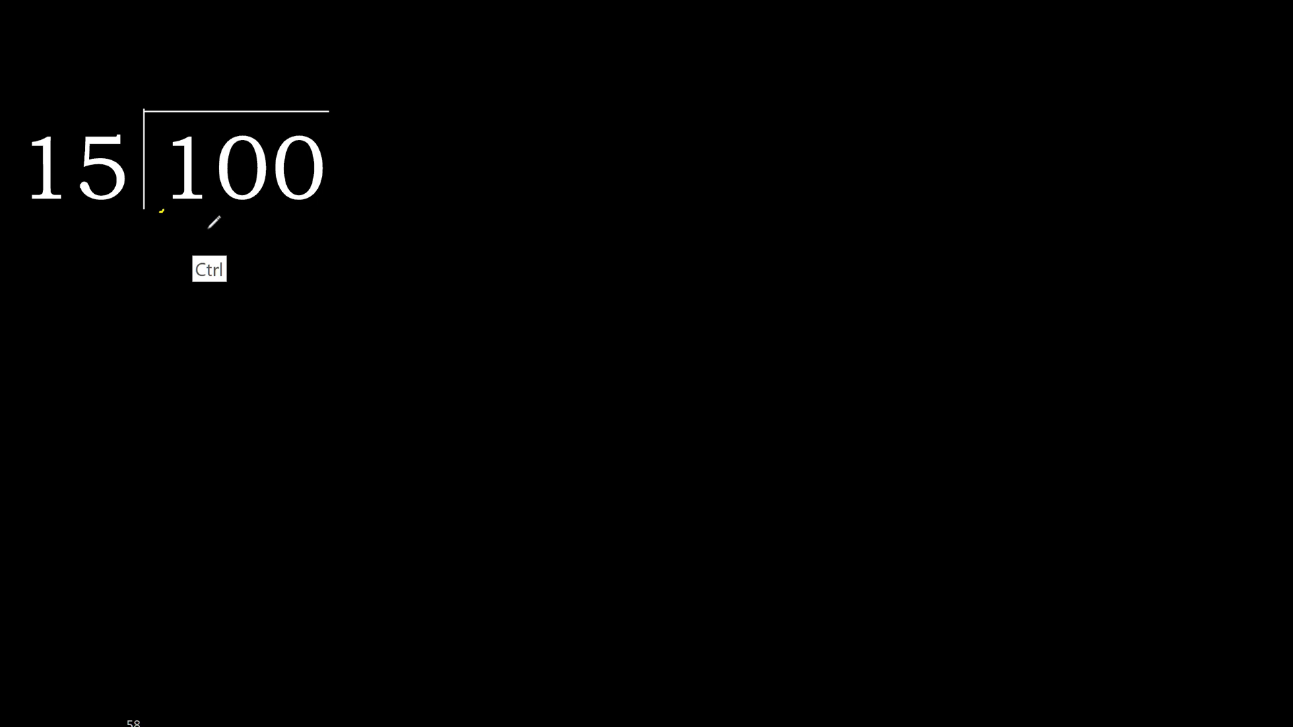
Draw a yellow curved underline beneath the dividend 100
{"action": "left_click_drag", "start_coordinate": [165, 218], "coordinate": [244, 219]}
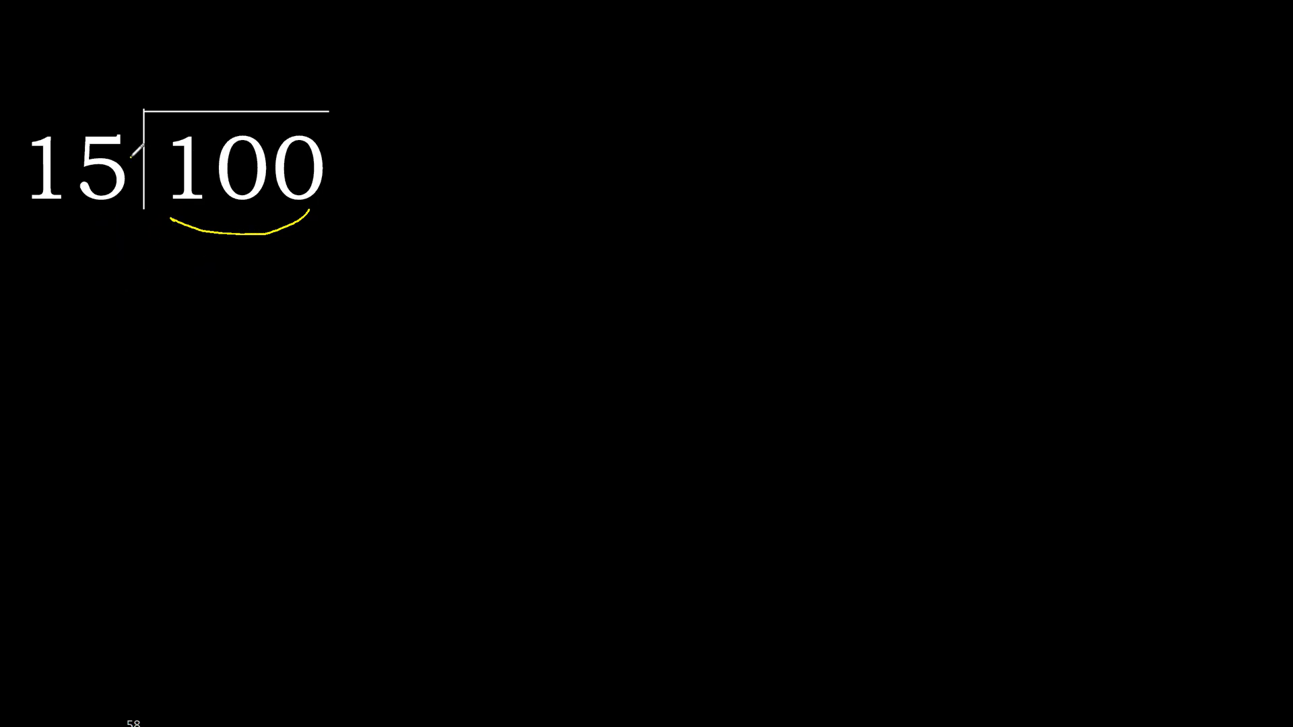
Handwrite the quotient digit 6 above 100 and begin a 9 underneath
{"action": "left_click_drag", "start_coordinate": [128, 156], "coordinate": [214, 87]}
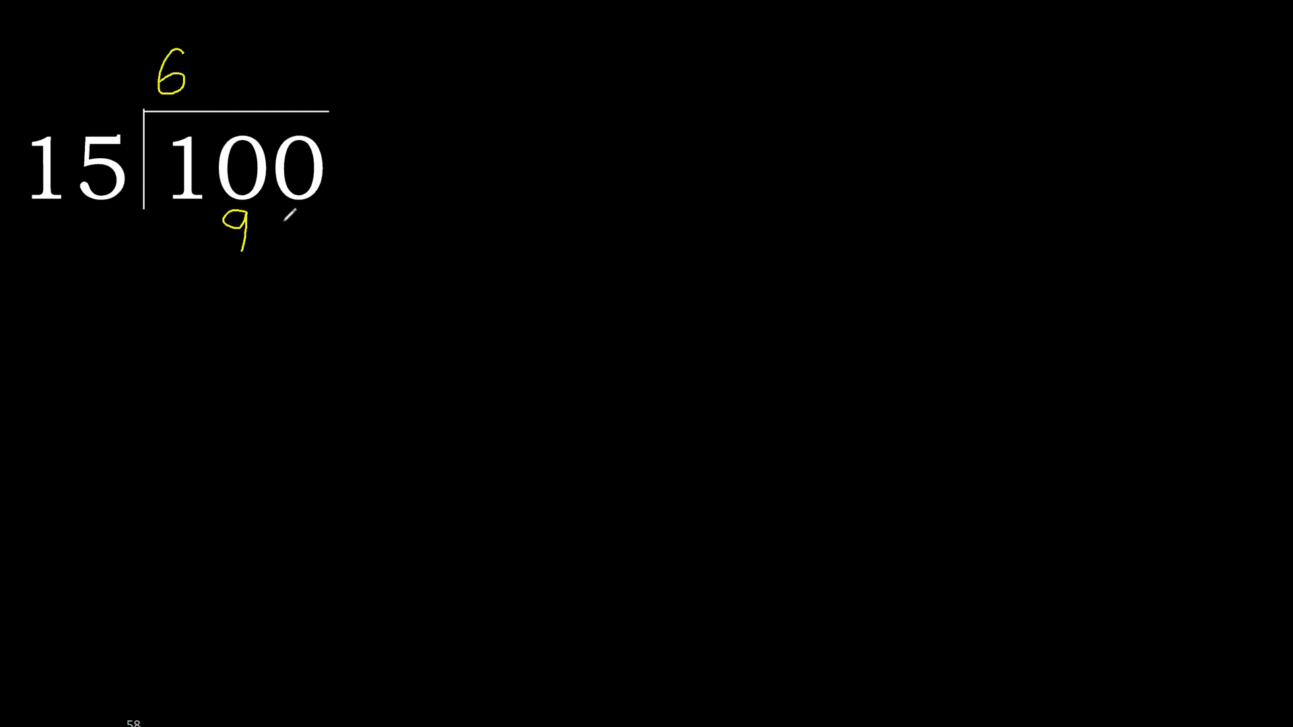
Write 90 under 100, rule it off, write 100 below, and dot the 6
{"action": "type", "text": "0"}
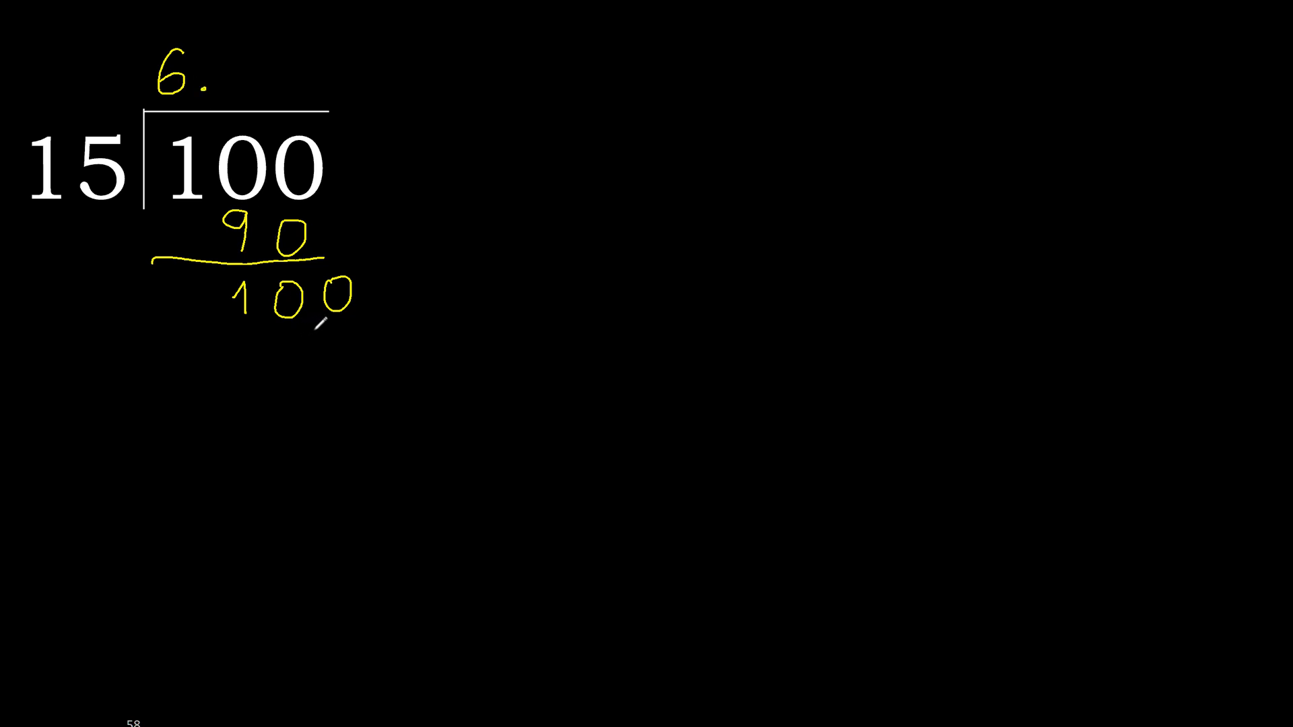
{"action": "left_click_drag", "start_coordinate": [202, 87], "coordinate": [338, 285]}
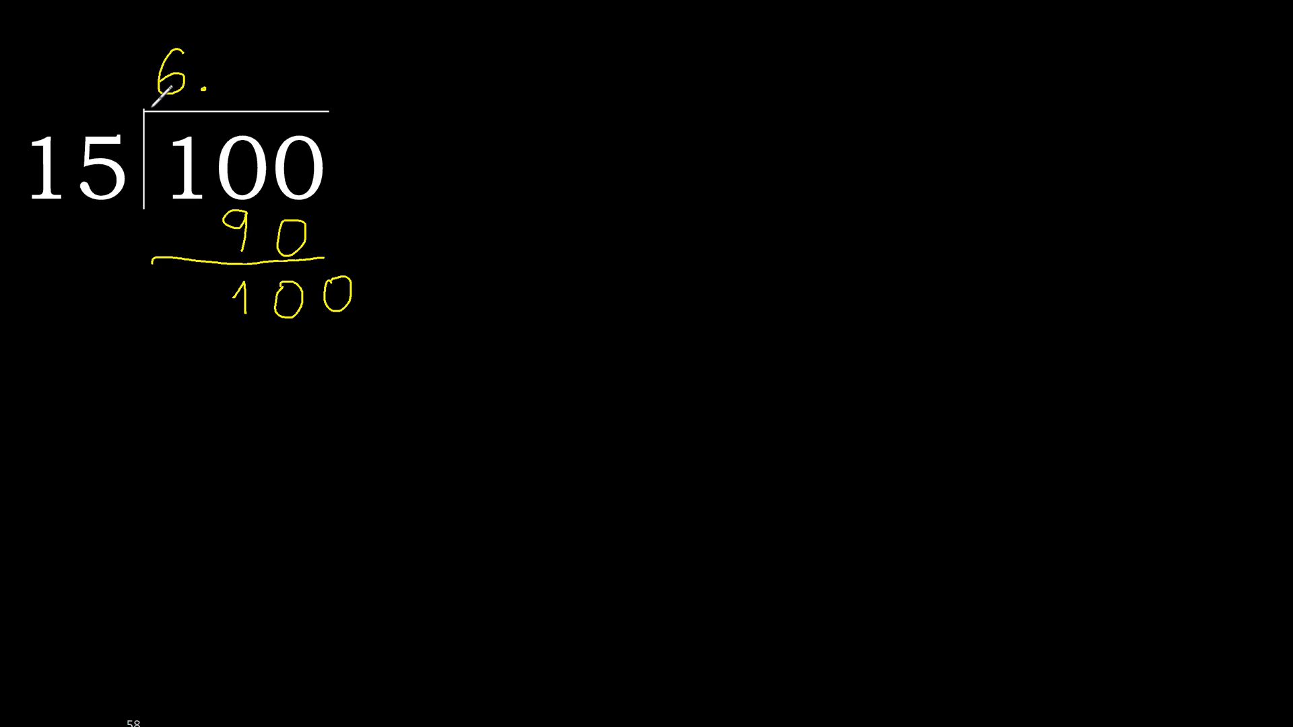
Extend the quotient to 6.666… with two more 90 subtractions, then write = 6.6
{"action": "type", "text": "6"}
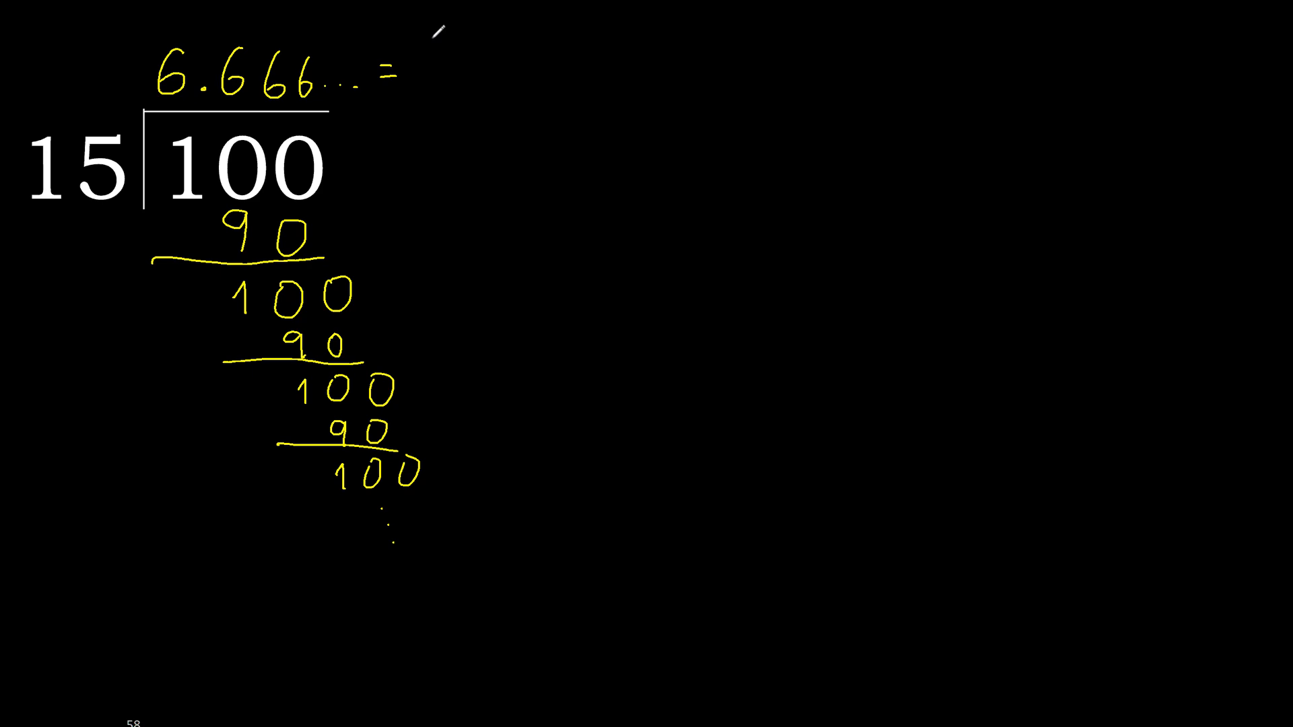
{"action": "type", "text": "6."}
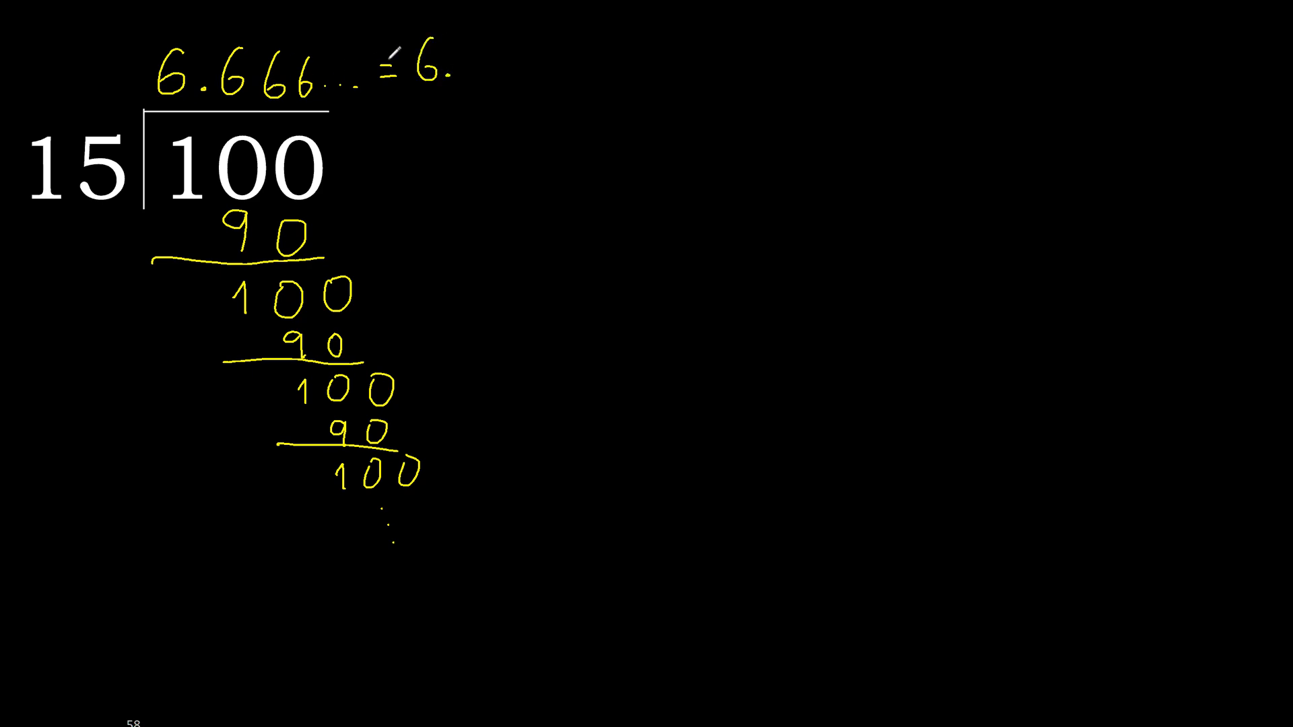
{"action": "type", "text": "6"}
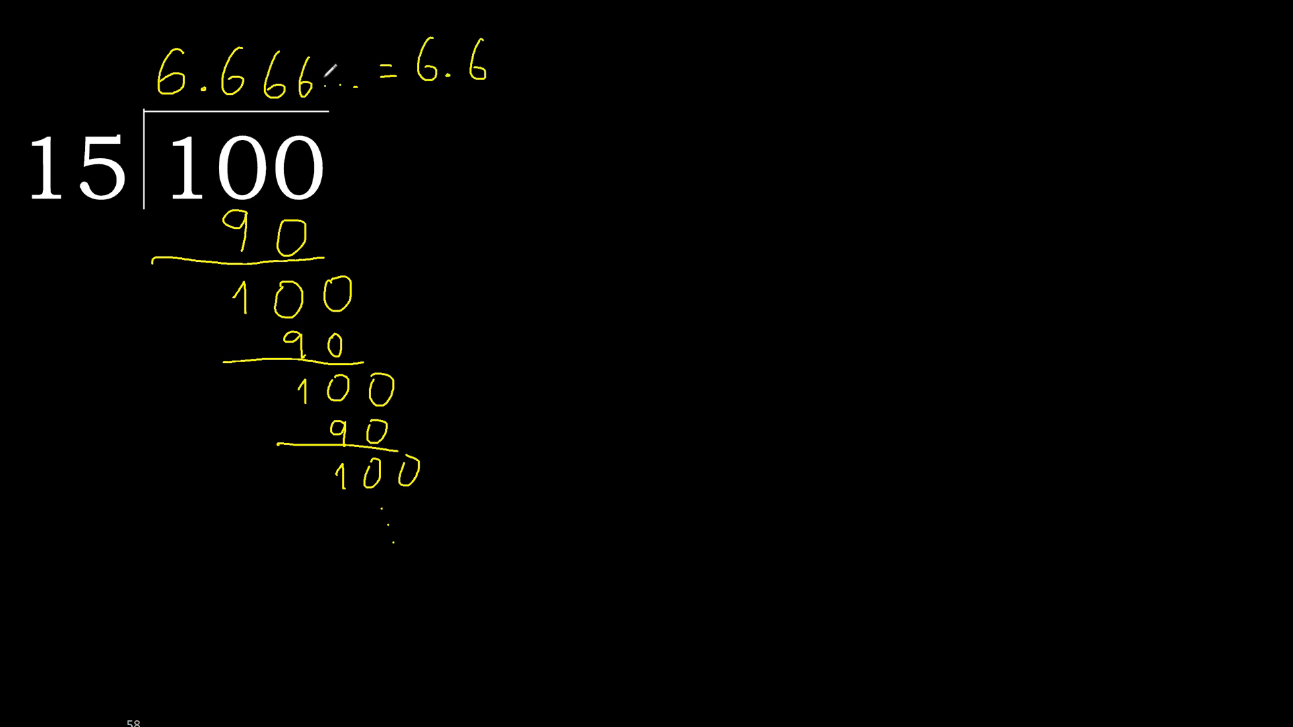